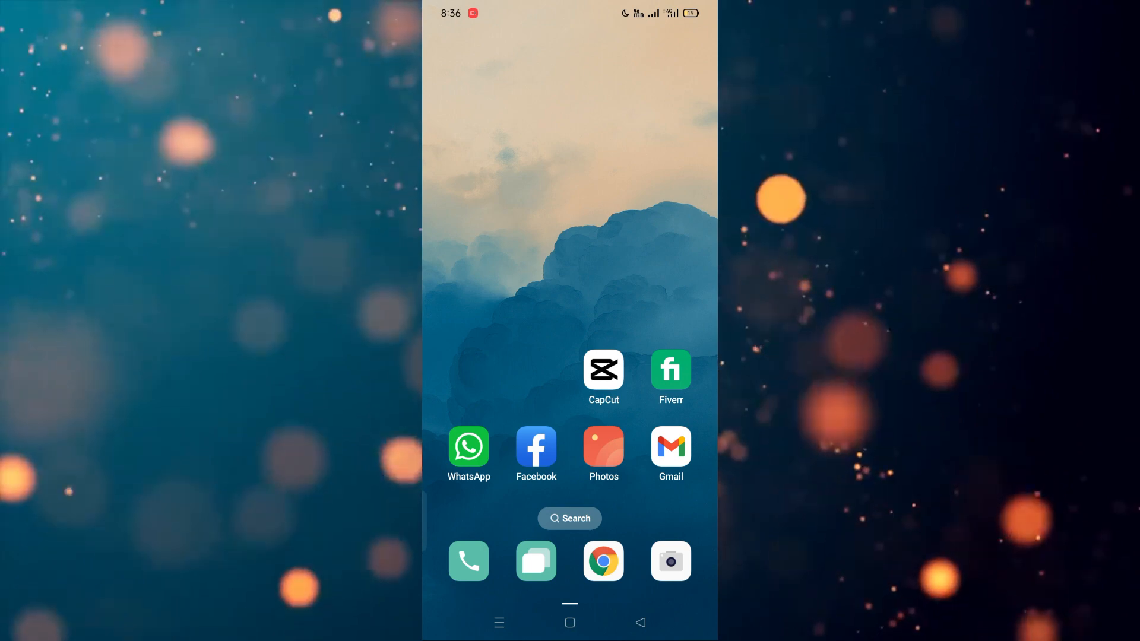
Launch Lightroom from the app drawer with the wooden chair photo loaded.
scroll("up", 3)
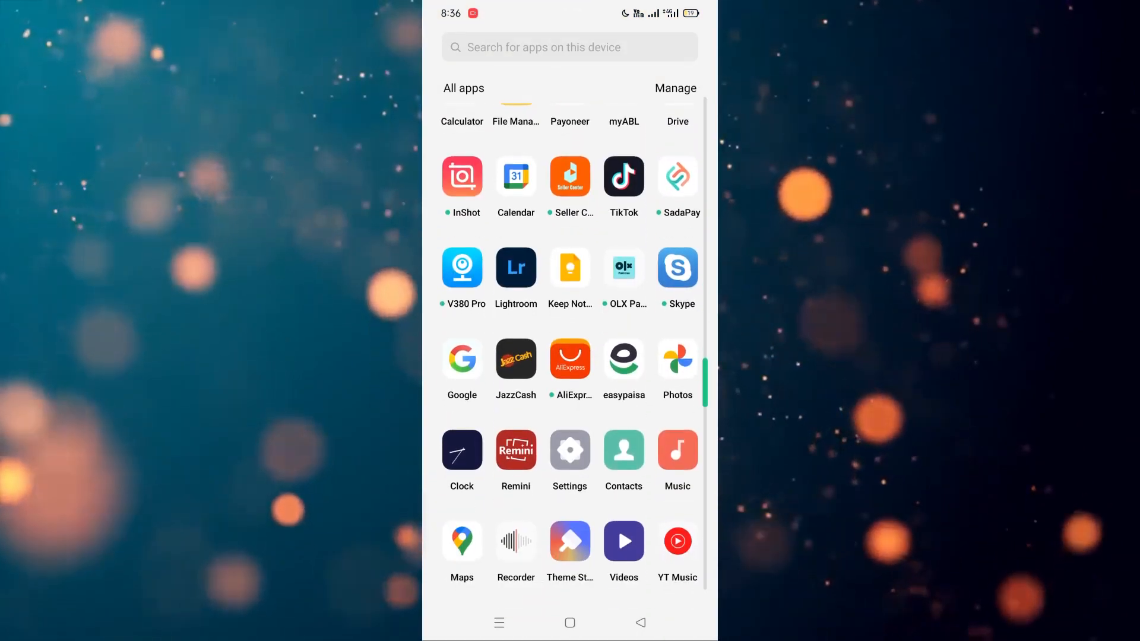
left_click(515, 267)
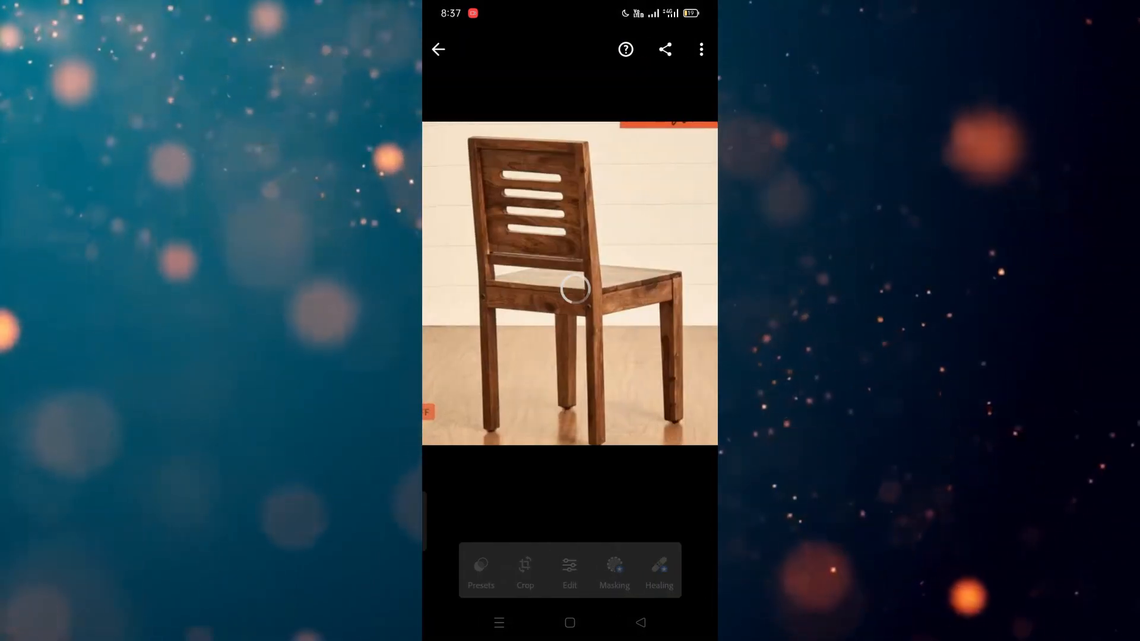
Switch on Remove Chromatic Aberration in the Optics adjustments for the chair photo.
left_click(569, 572)
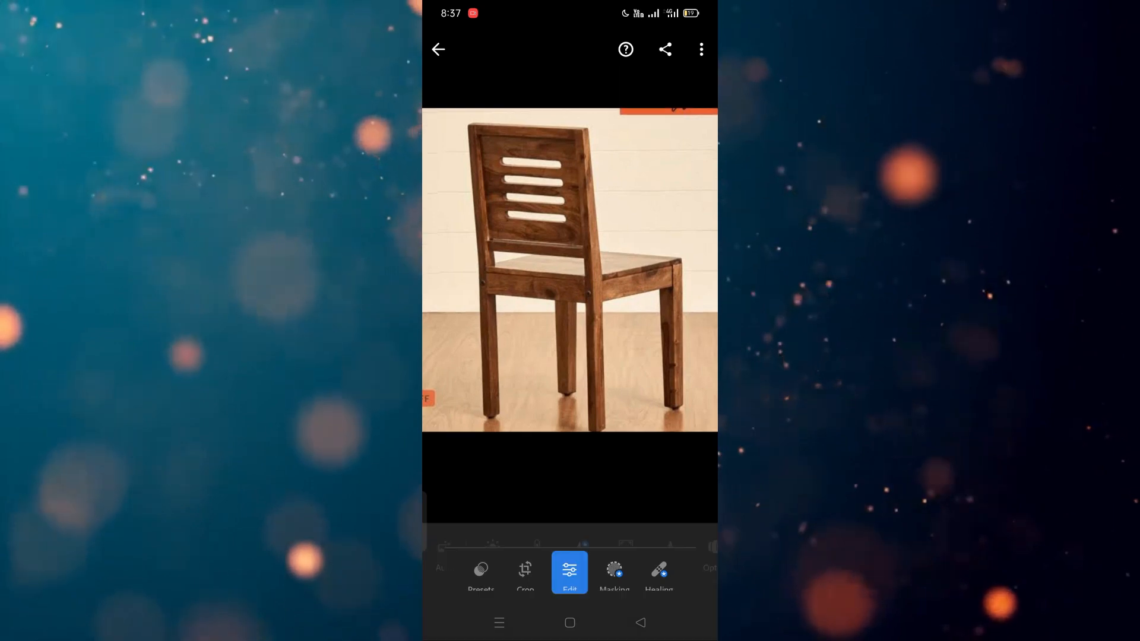
left_click(569, 572)
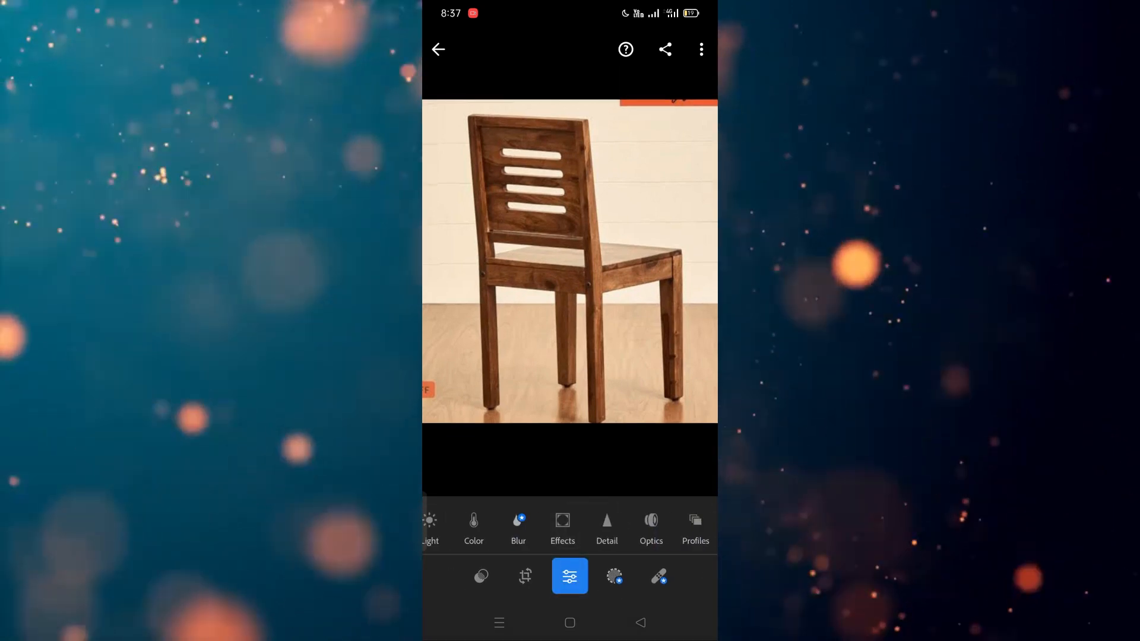
left_click(651, 528)
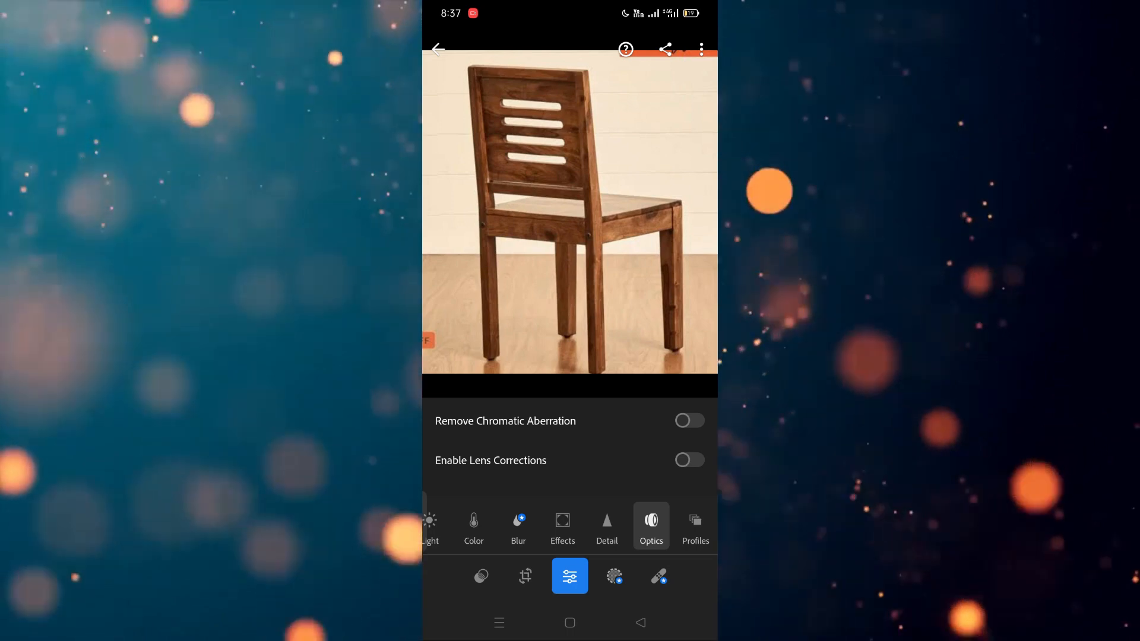
left_click(687, 421)
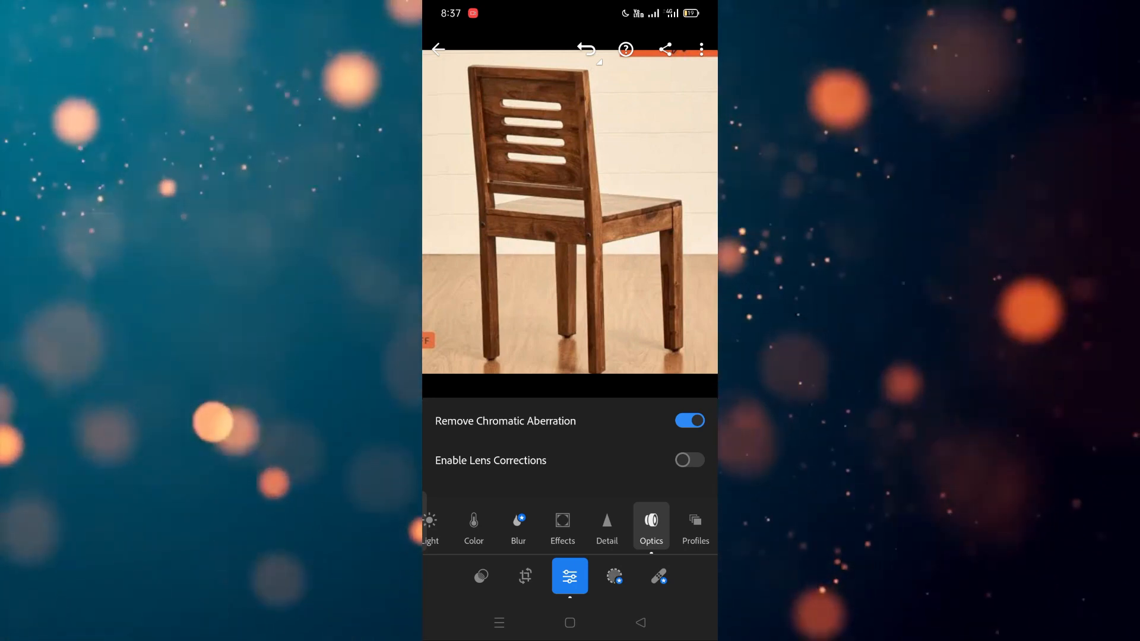
Enable Lens Corrections and choose Manually Select a Profile to reach the Lens Profile chooser.
left_click(688, 461)
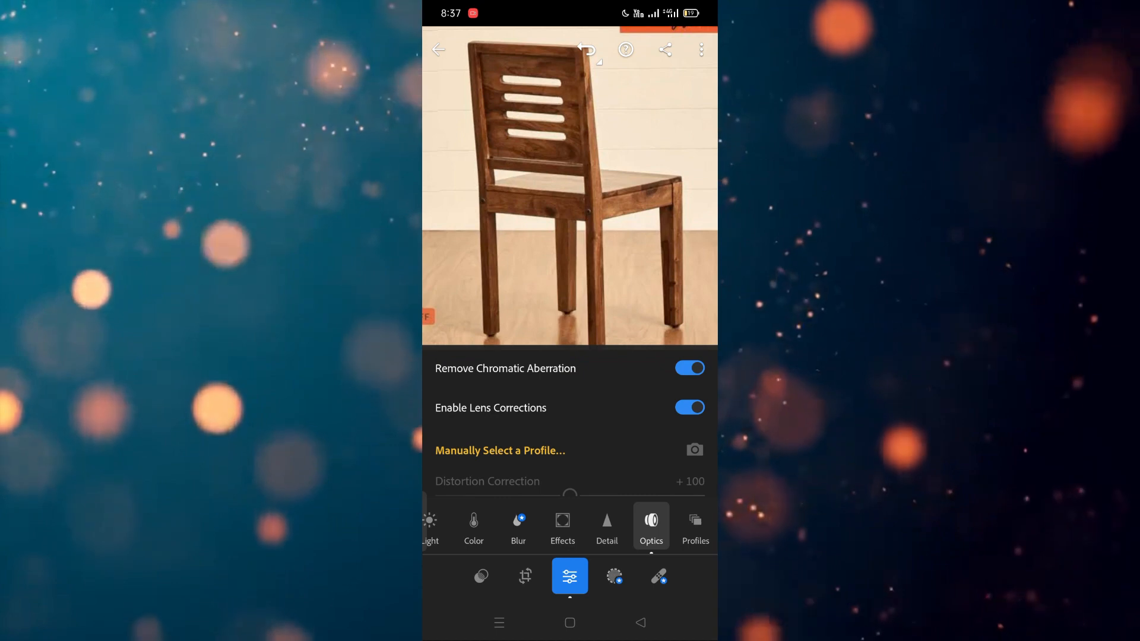
scroll("up", 3)
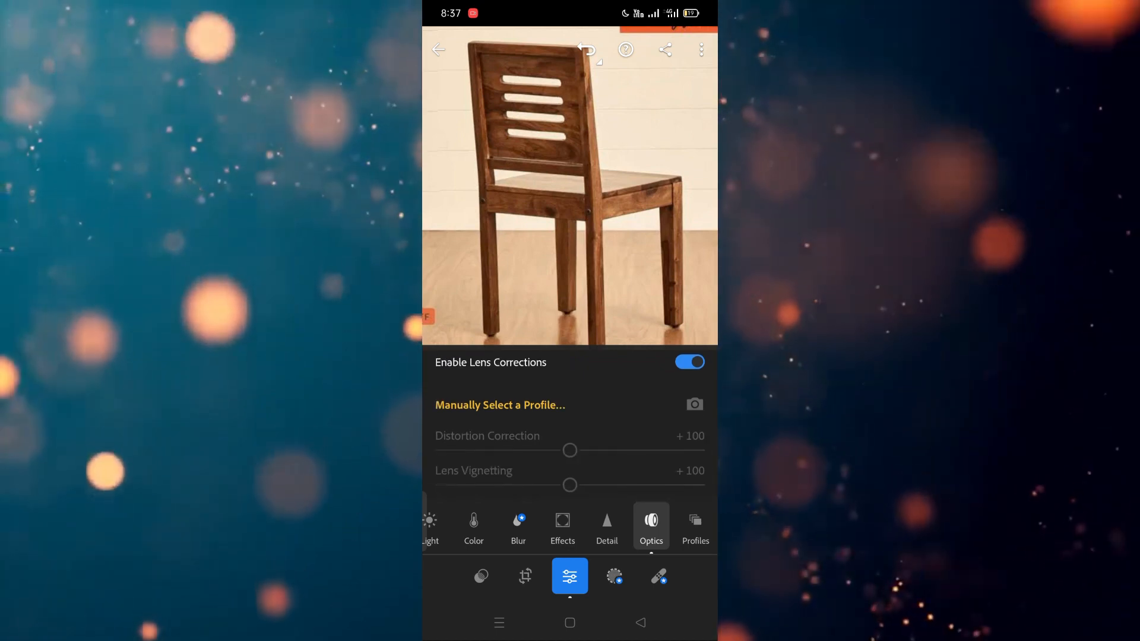
left_click(500, 405)
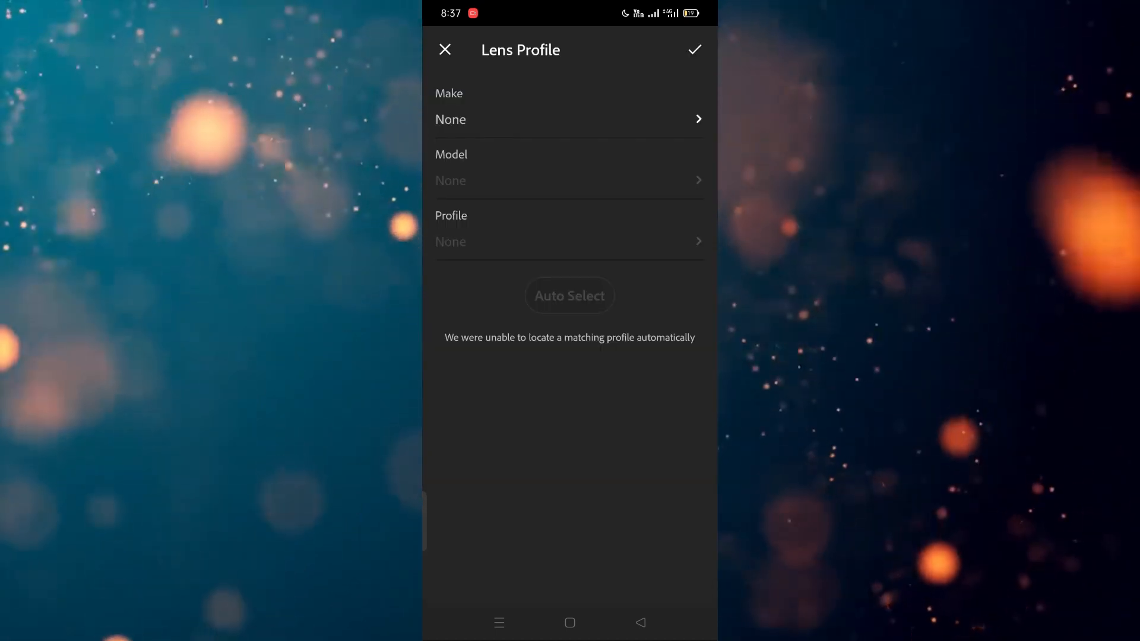